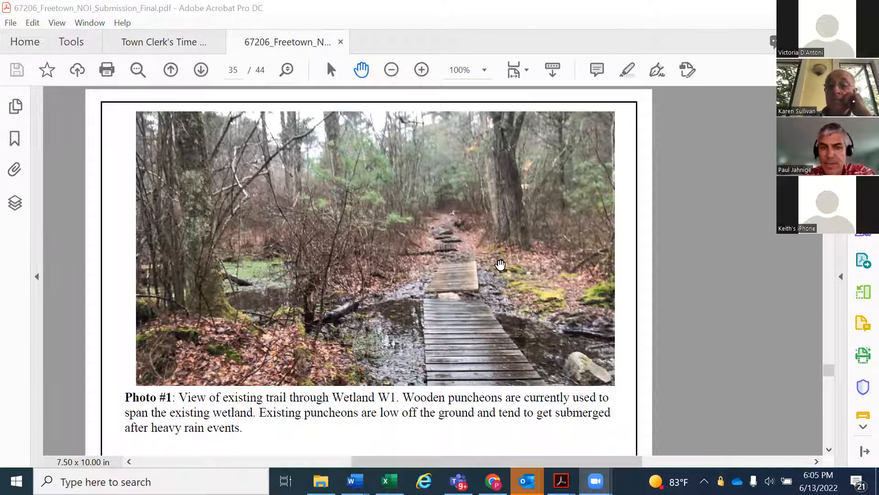
pyautogui.moveTo(504, 236)
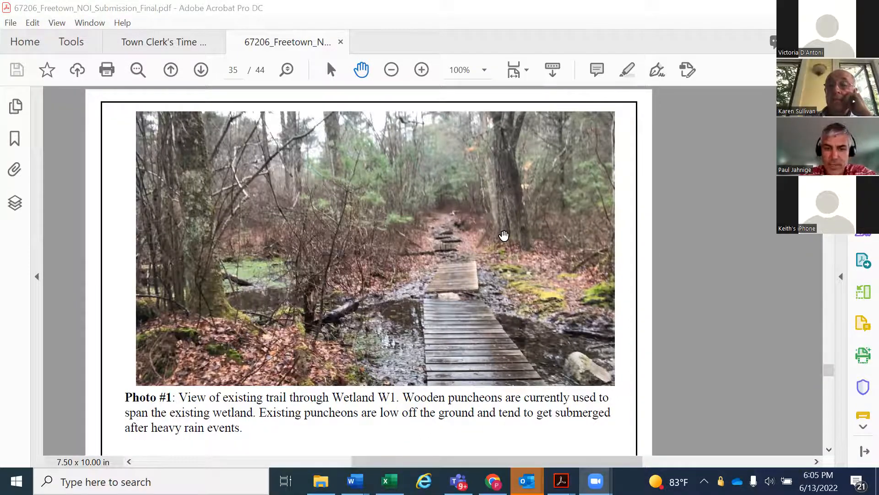
pyautogui.moveTo(465, 267)
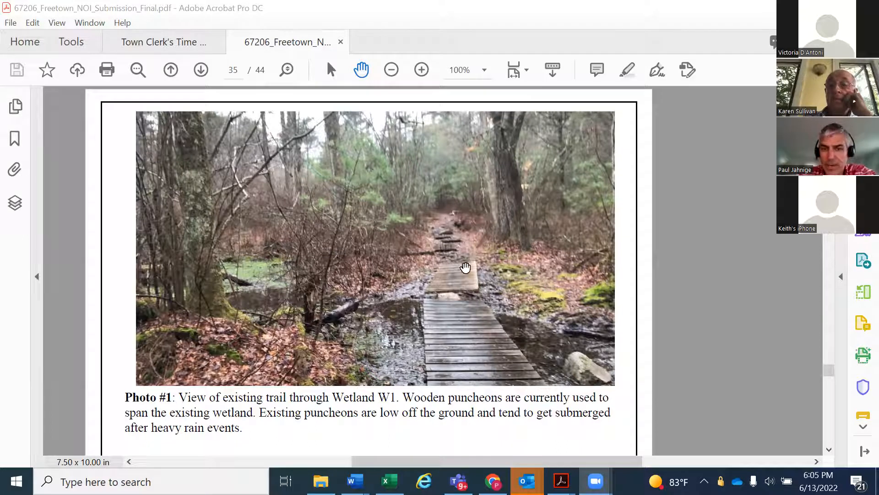
pyautogui.moveTo(470, 245)
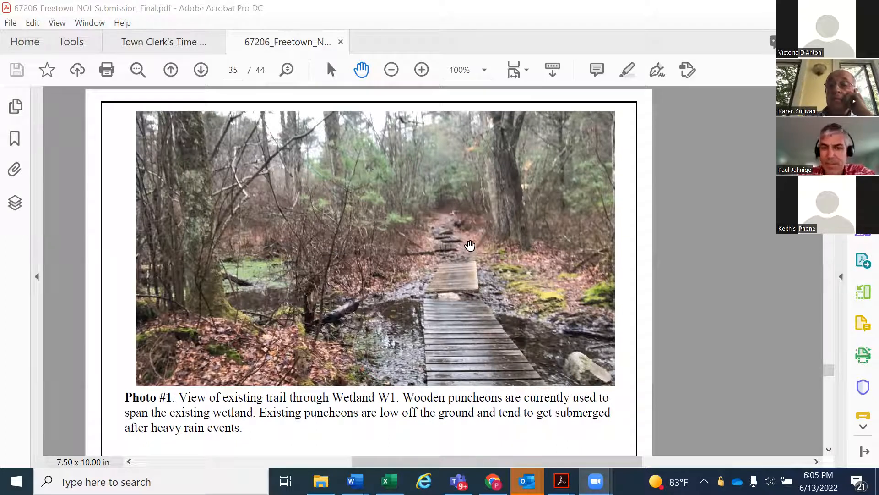
pyautogui.moveTo(463, 275)
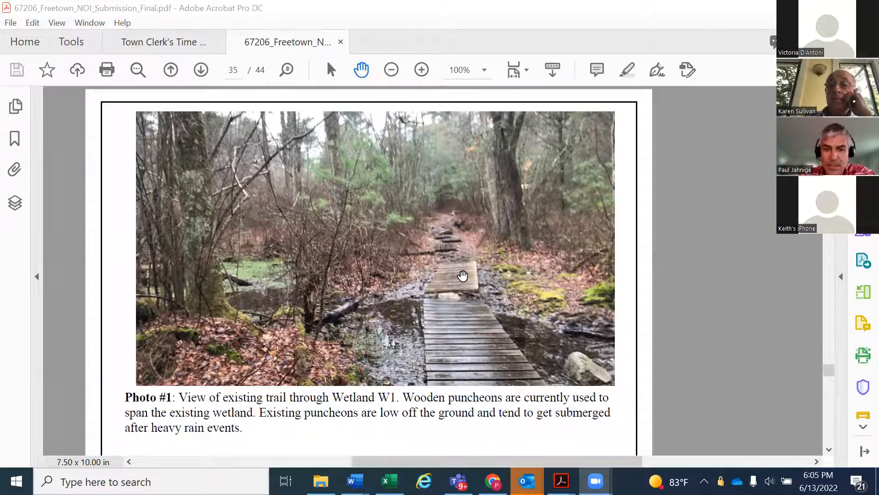
# Step: Scroll down the Site Photographs page to Photos #2 and 3 and the Page 1 footer dated April 12, 2022
pyautogui.scroll(-3)
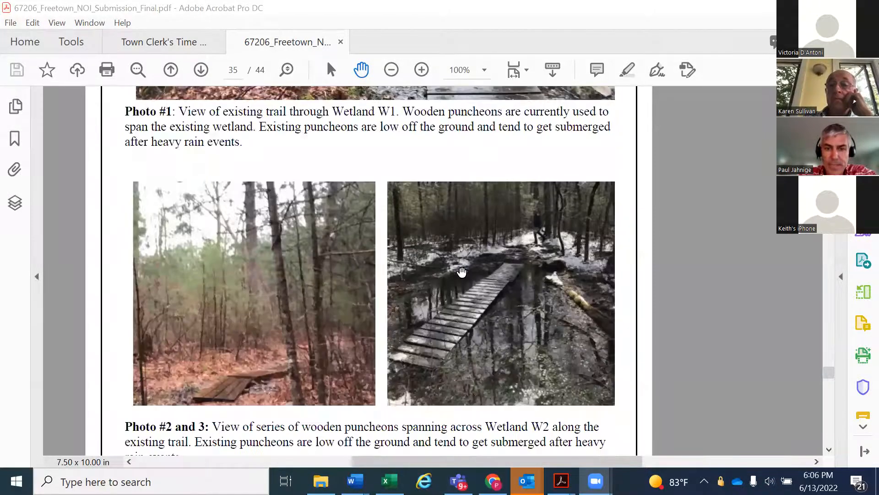
pyautogui.scroll(-3)
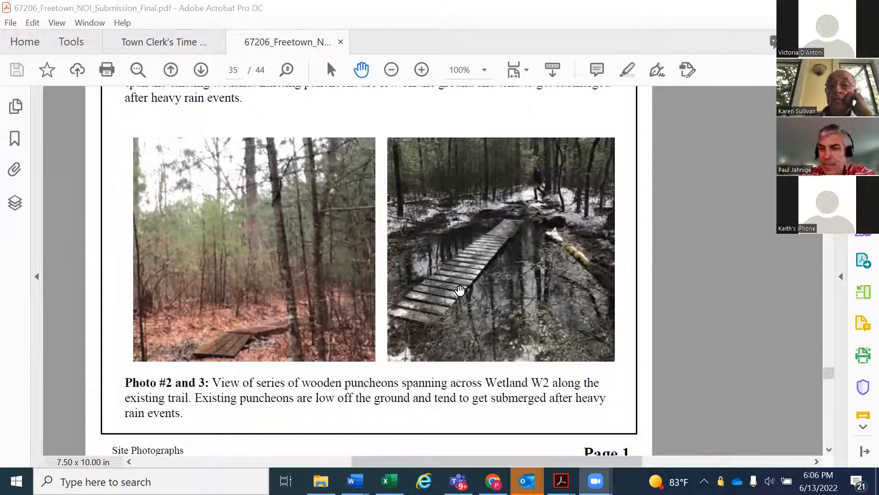
pyautogui.moveTo(459, 300)
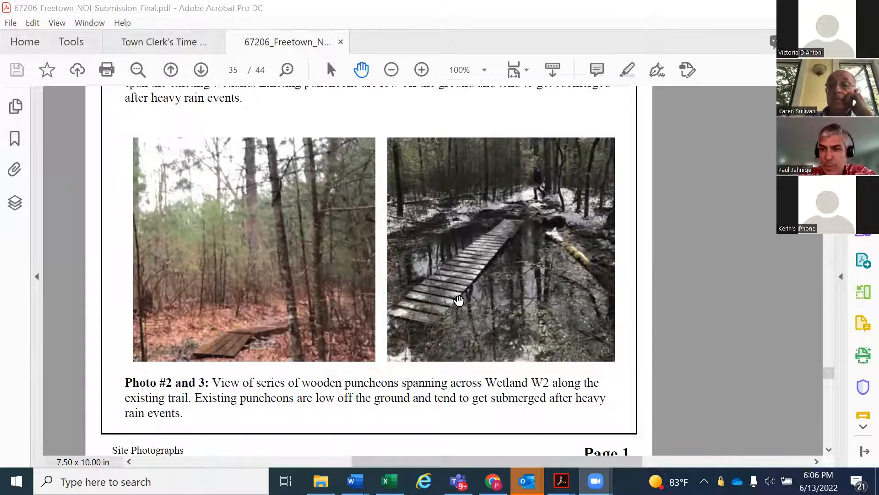
pyautogui.moveTo(433, 325)
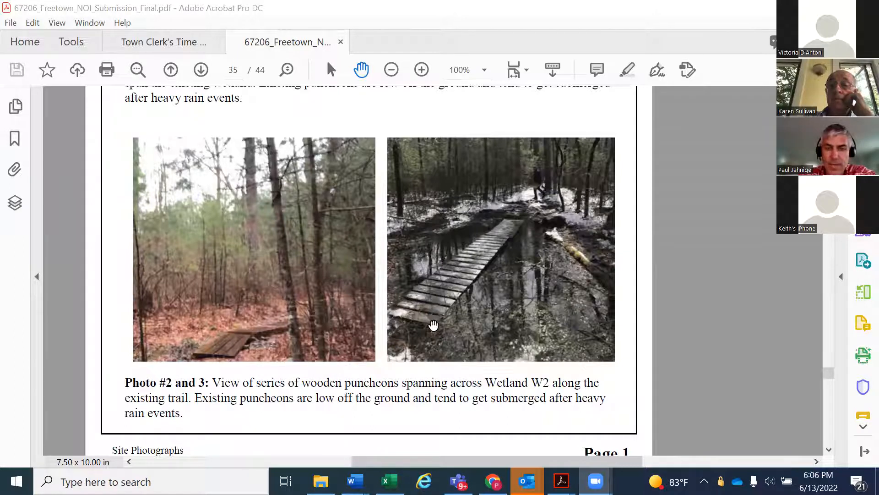
pyautogui.moveTo(437, 327)
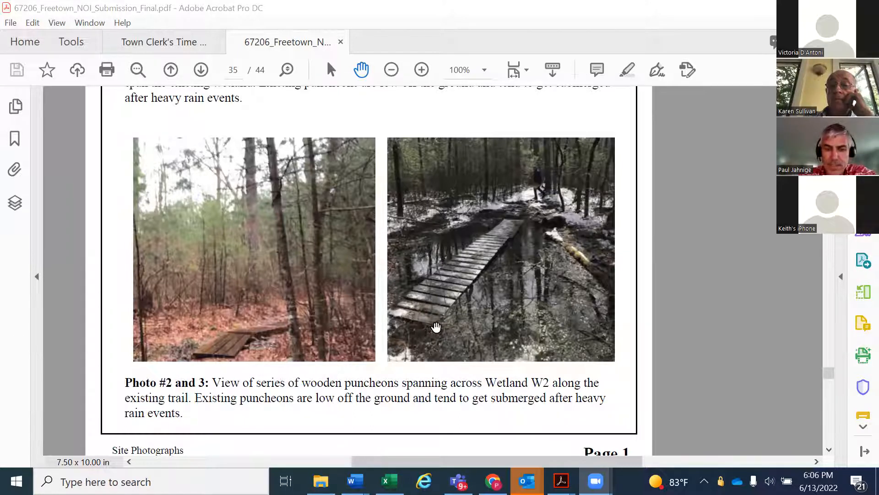
pyautogui.scroll(-3)
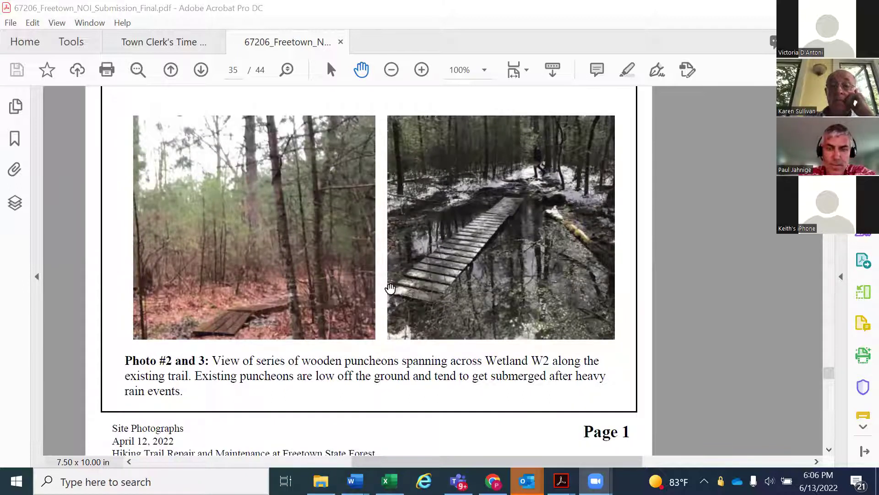
pyautogui.moveTo(466, 264)
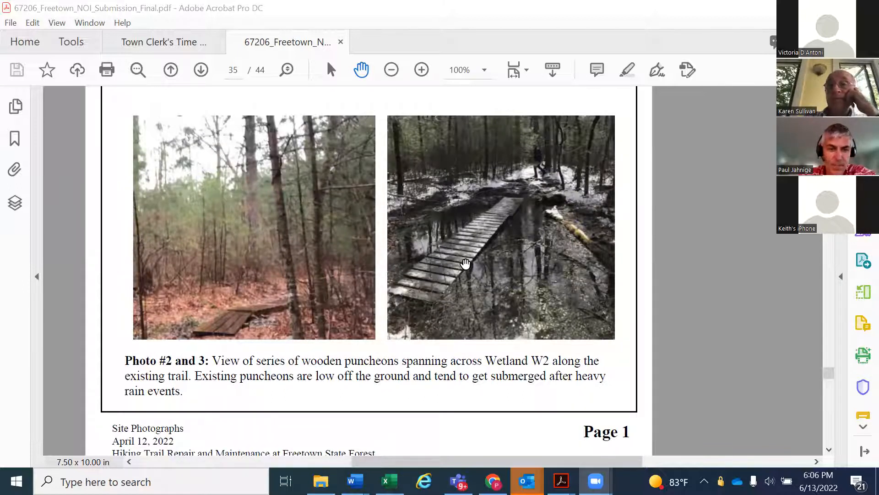
# Step: Scroll down page 36 past Photos #4 and 5 to Photo #6 and the Site Photographs Page 2 footer
pyautogui.scroll(-3)
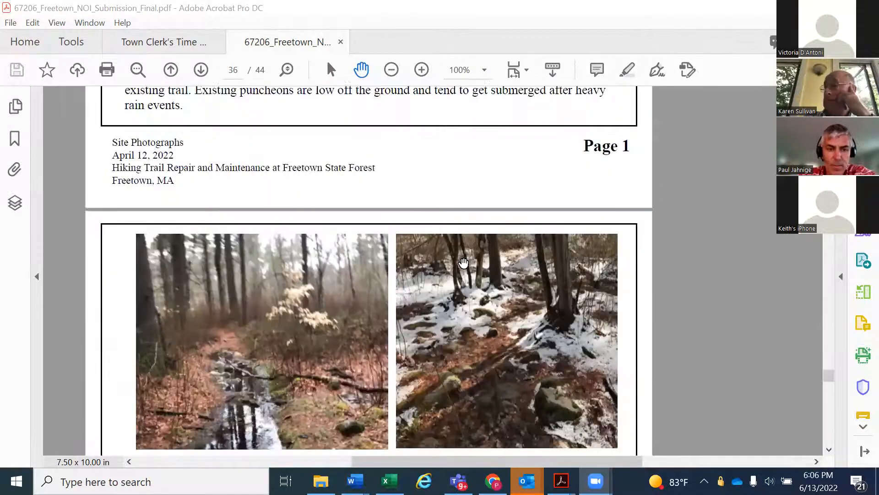
pyautogui.scroll(-3)
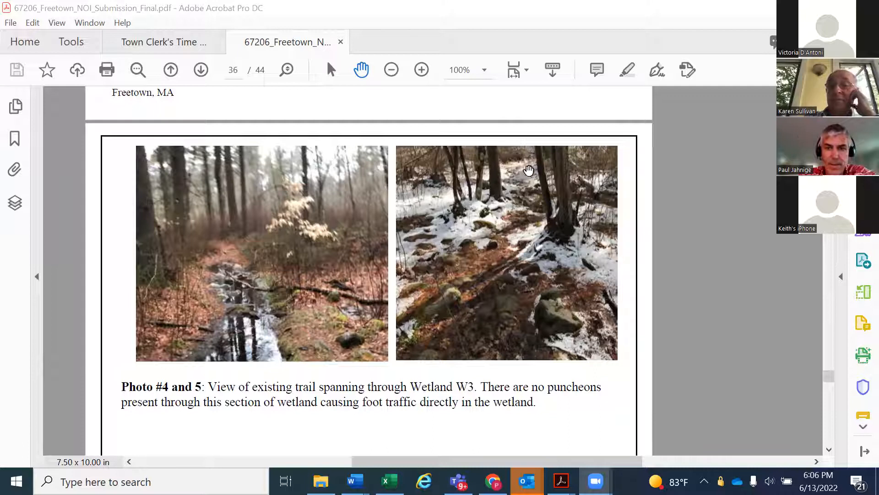
pyautogui.moveTo(509, 288)
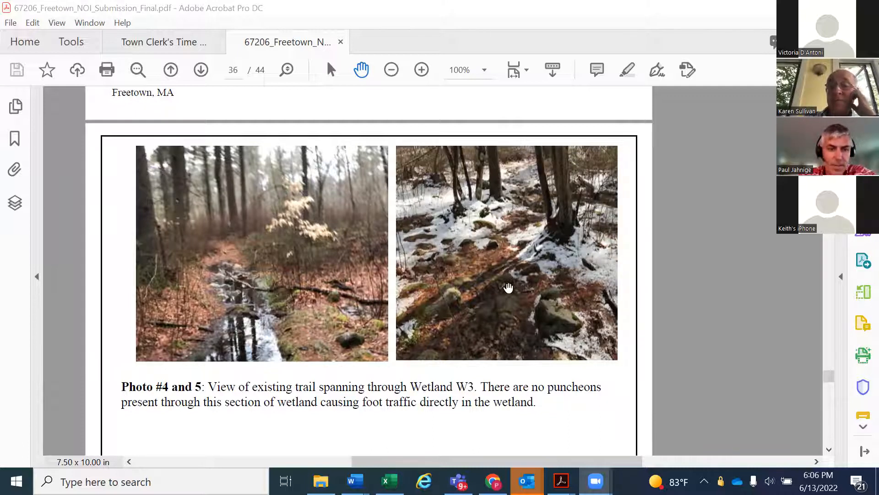
pyautogui.moveTo(474, 310)
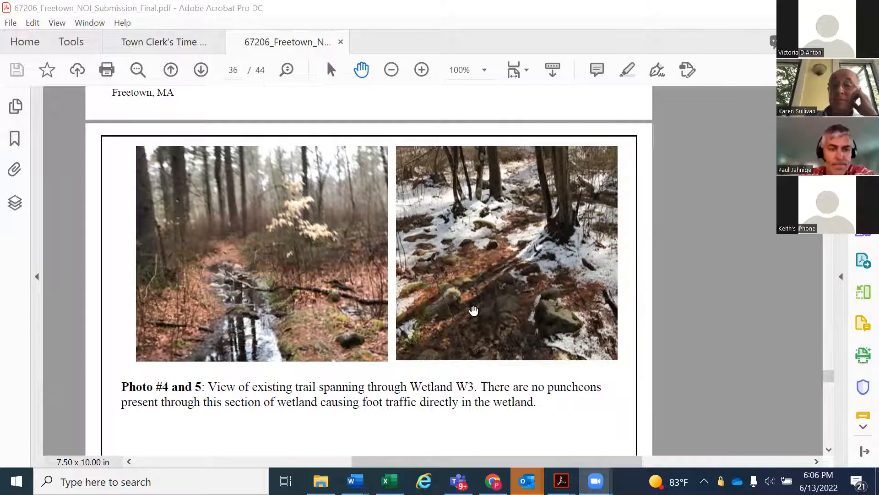
pyautogui.moveTo(489, 292)
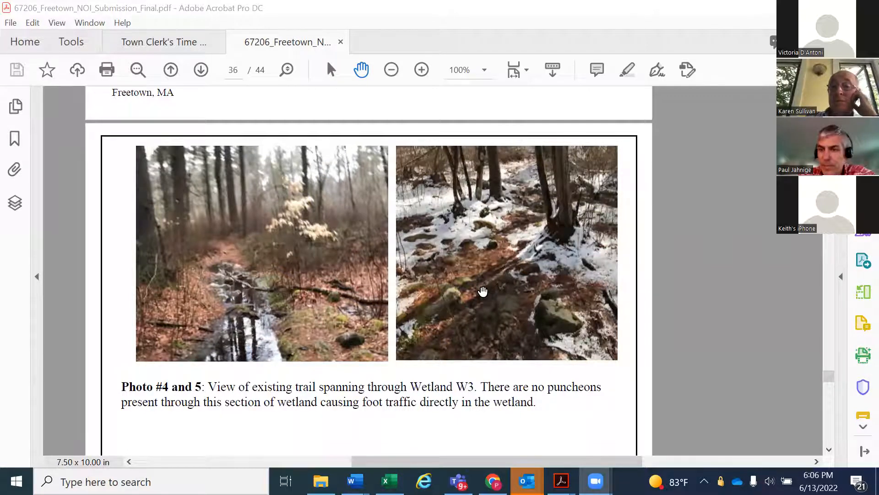
pyautogui.scroll(-3)
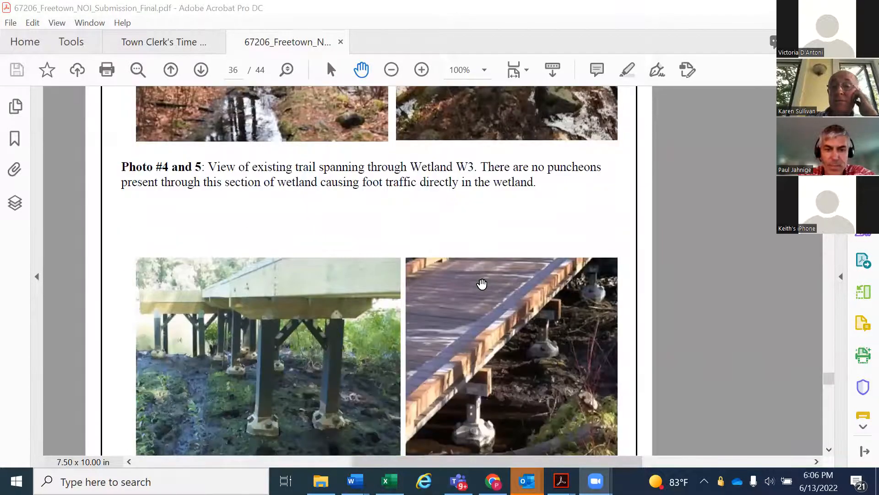
pyautogui.scroll(-3)
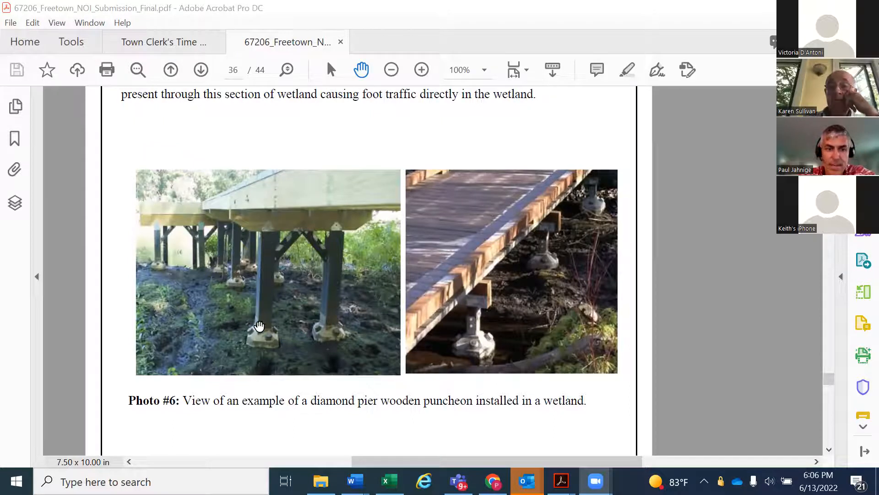
pyautogui.moveTo(290, 332)
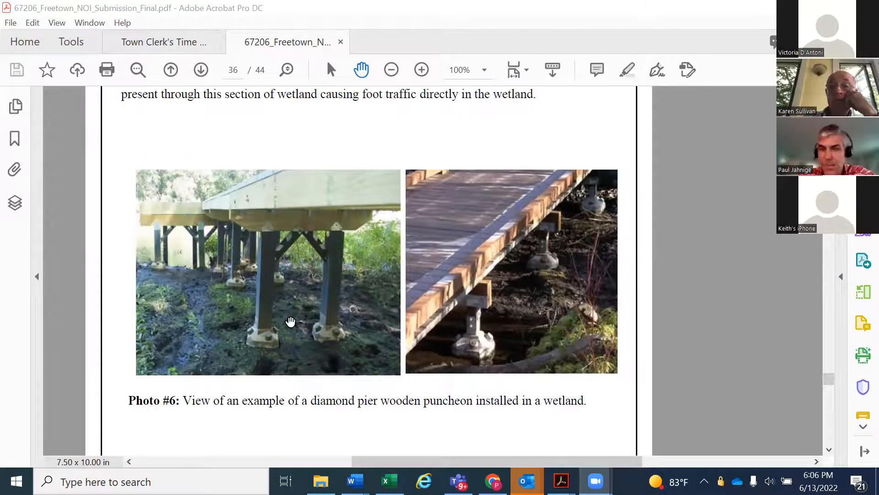
pyautogui.moveTo(298, 316)
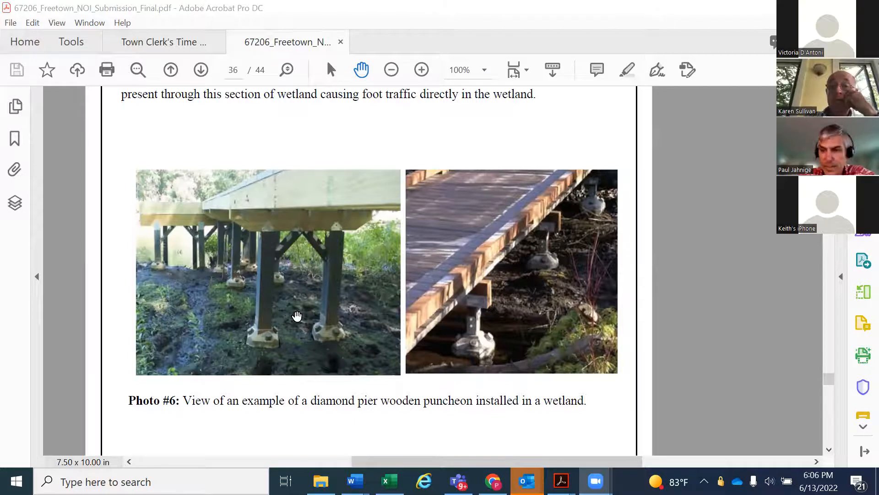
pyautogui.scroll(-3)
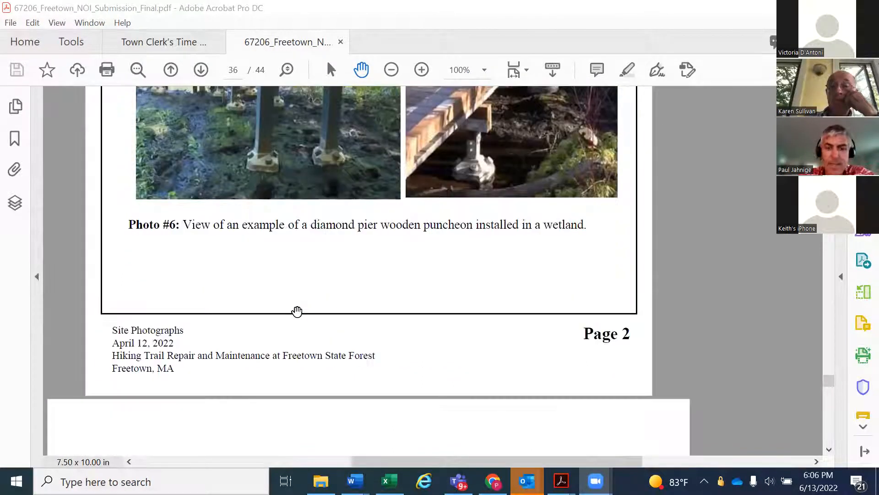
# Step: Scroll back from page 36 through pages 33 and 31 to the page 29 aerial Town of Freetown flood map
pyautogui.scroll(-3)
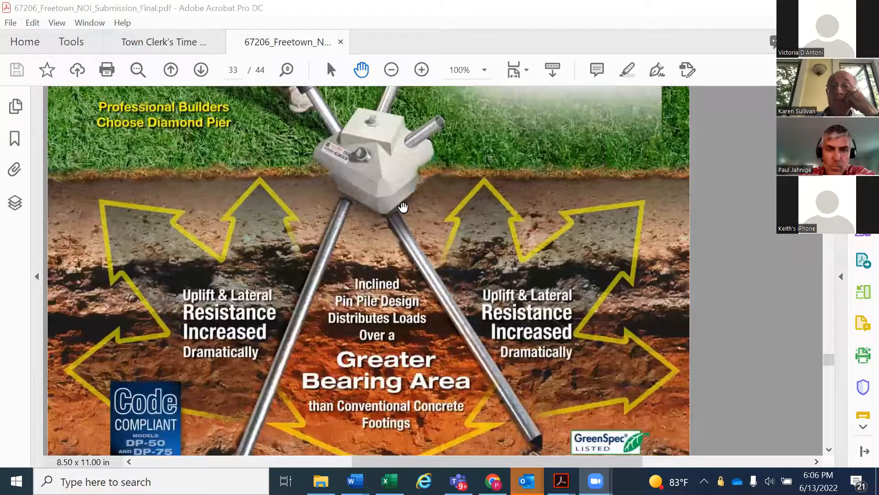
pyautogui.click(170, 70)
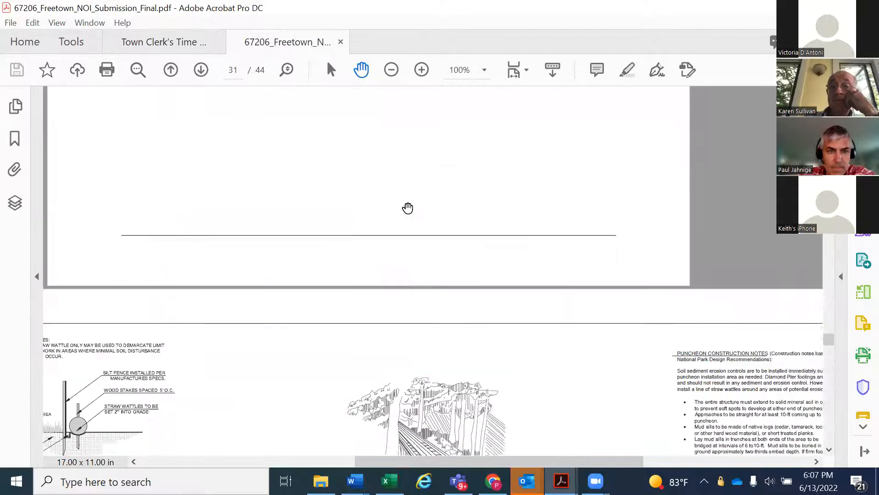
pyautogui.scroll(3)
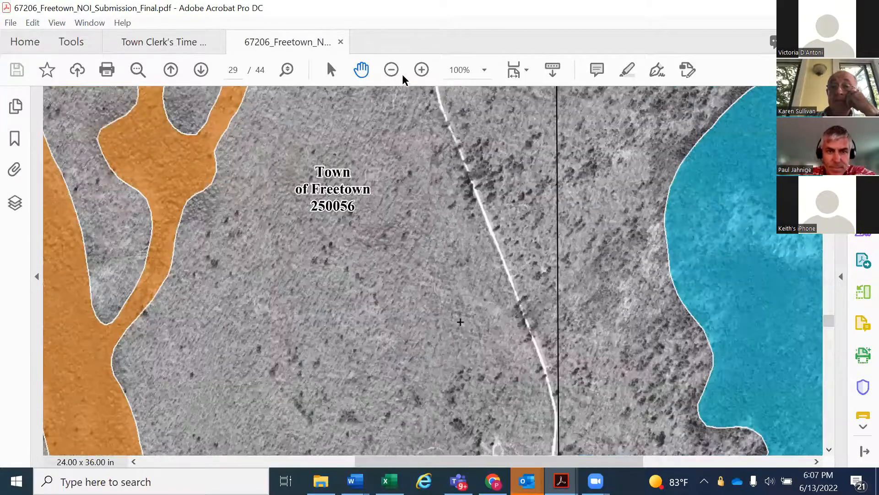
# Step: Zoom out from 100% to 33.3% so the full Figure 3 Environmental Resources Map on page 28 fits on screen
pyautogui.click(391, 70)
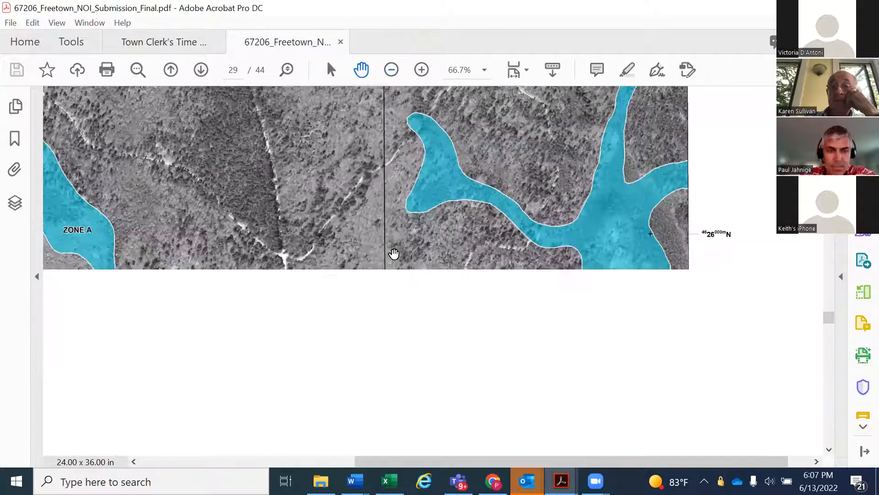
pyautogui.click(391, 70)
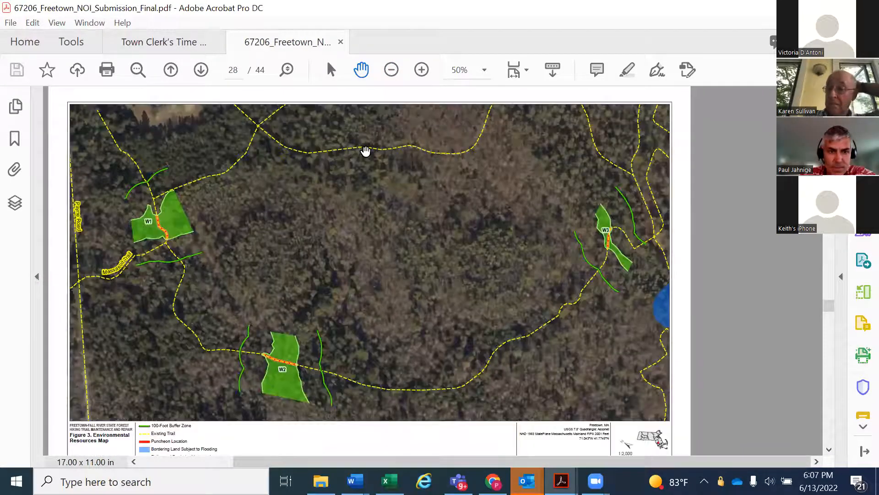
pyautogui.click(390, 69)
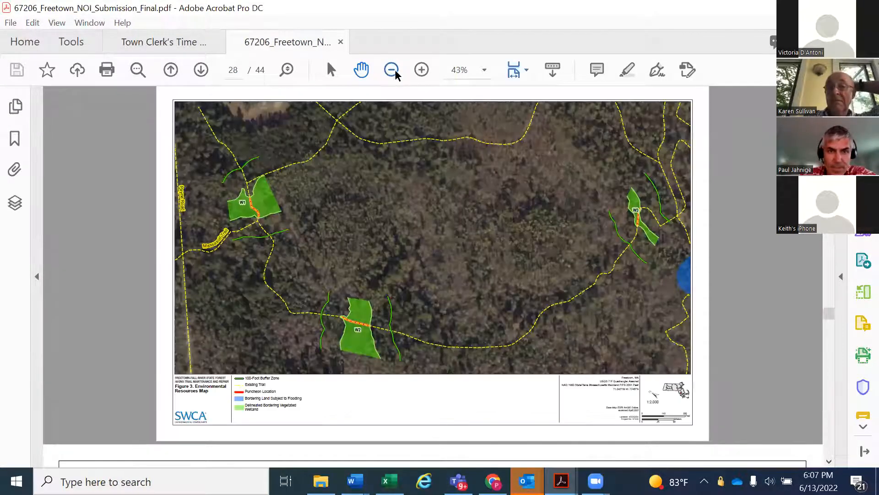
pyautogui.click(391, 70)
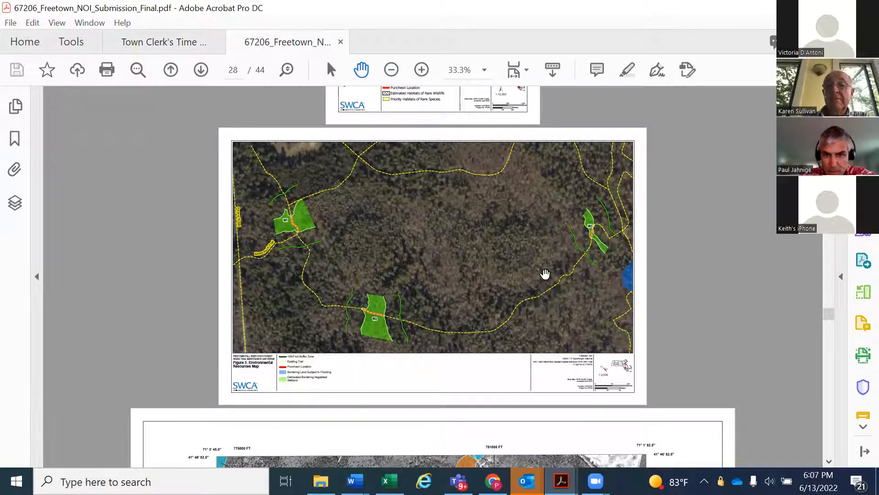
pyautogui.moveTo(594, 238)
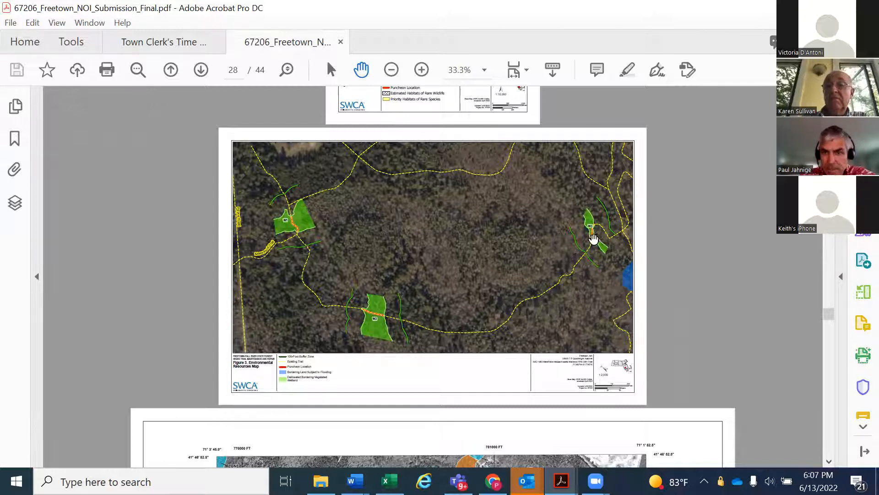
pyautogui.moveTo(427, 96)
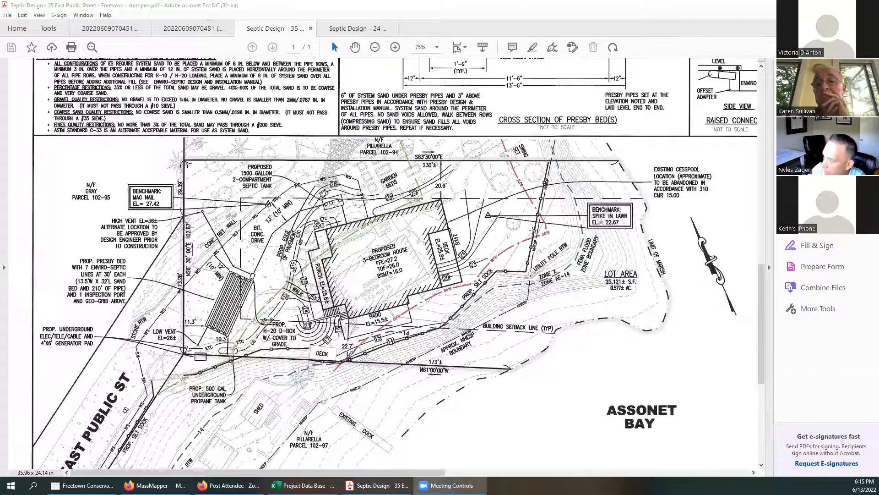
pyautogui.moveTo(434, 306)
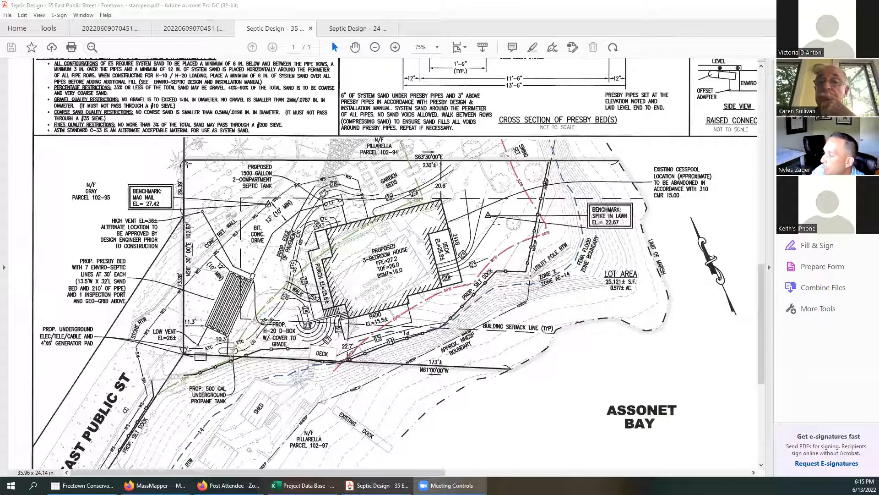
pyautogui.moveTo(417, 253)
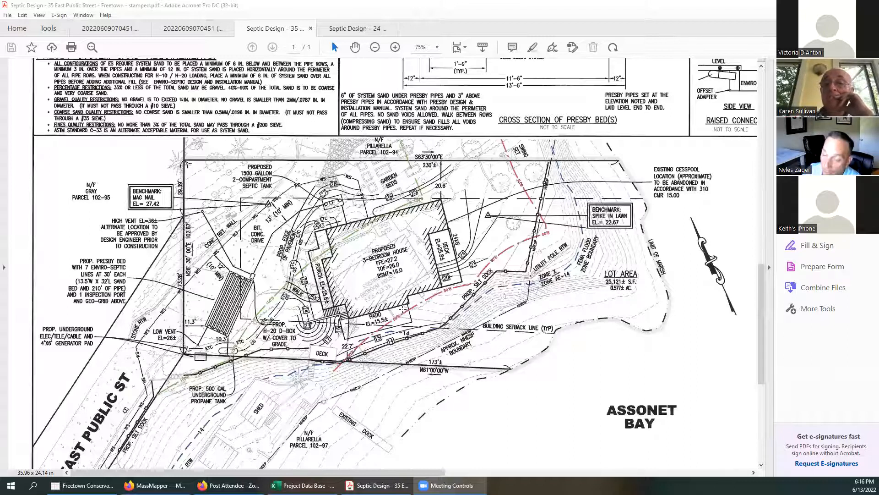
pyautogui.moveTo(124, 360)
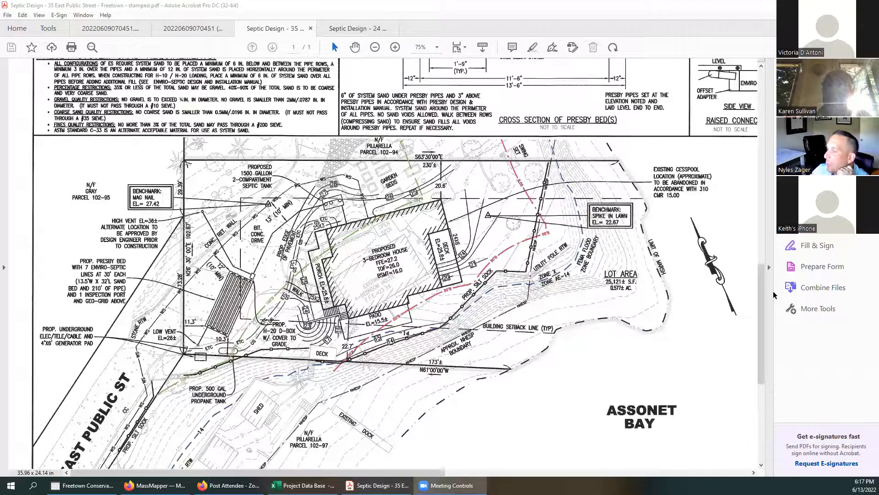
pyautogui.moveTo(817, 245)
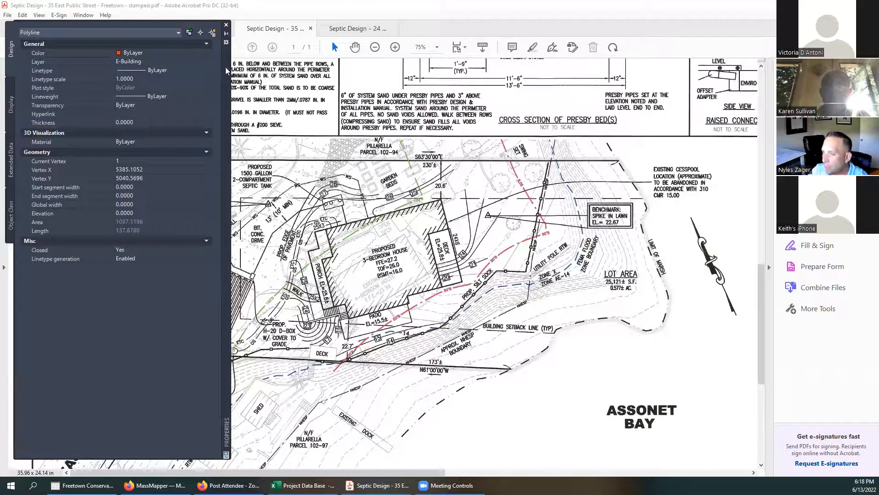
pyautogui.click(225, 25)
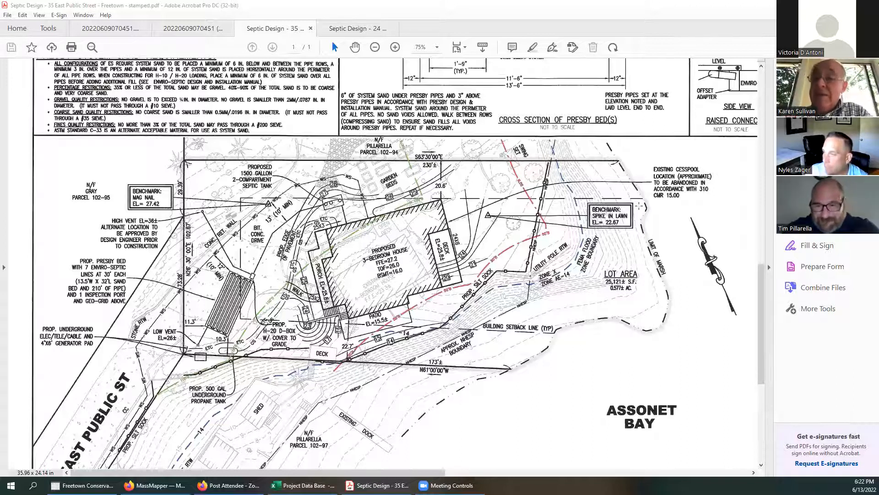
pyautogui.moveTo(482, 5)
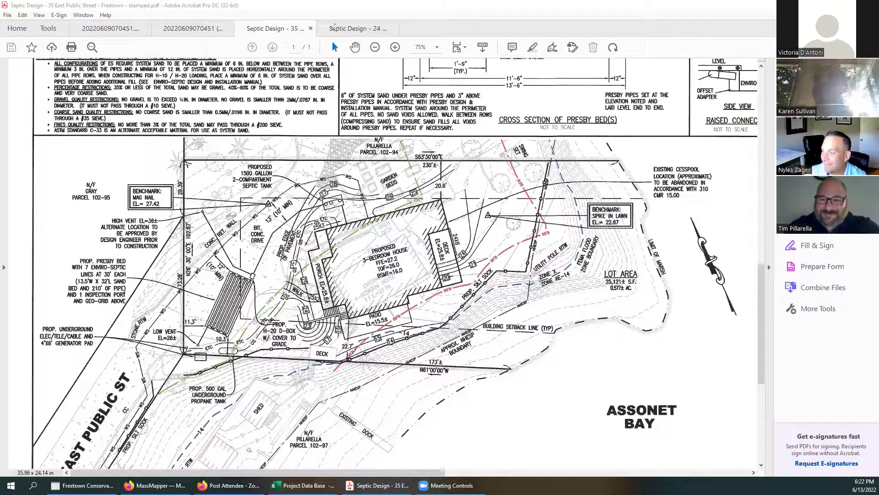
pyautogui.click(356, 29)
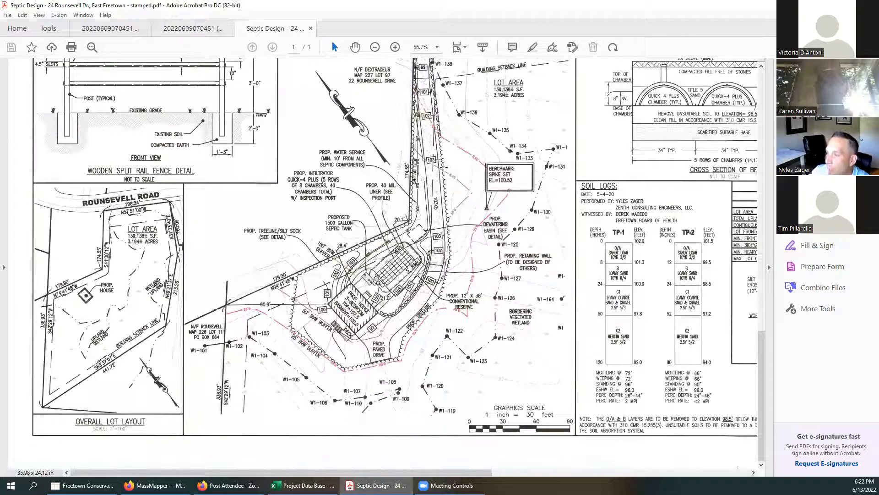
pyautogui.scroll(3)
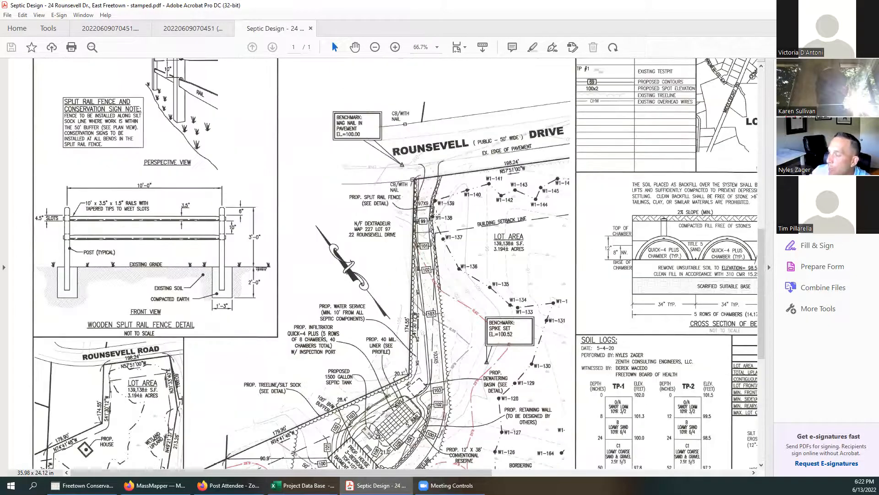
pyautogui.scroll(-3)
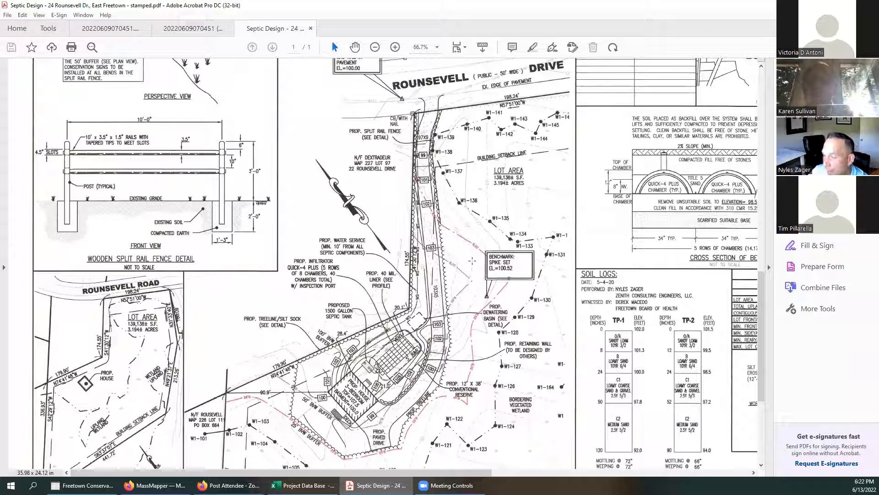
pyautogui.scroll(-3)
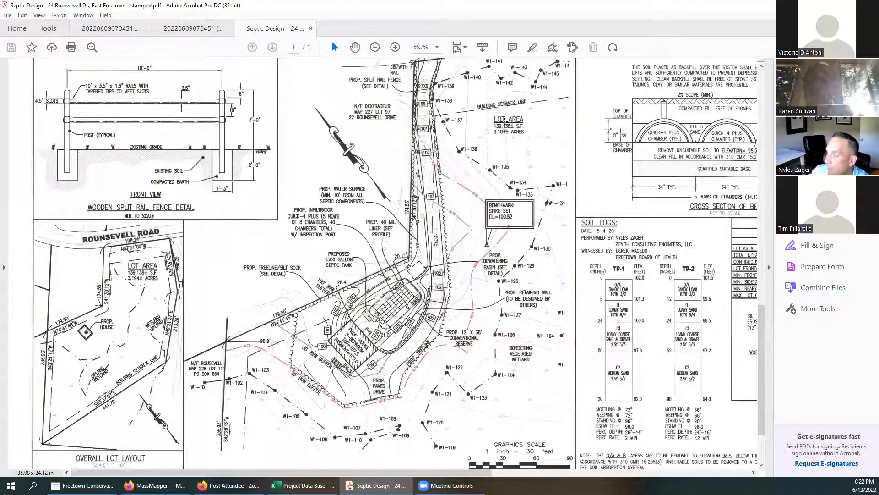
pyautogui.scroll(3)
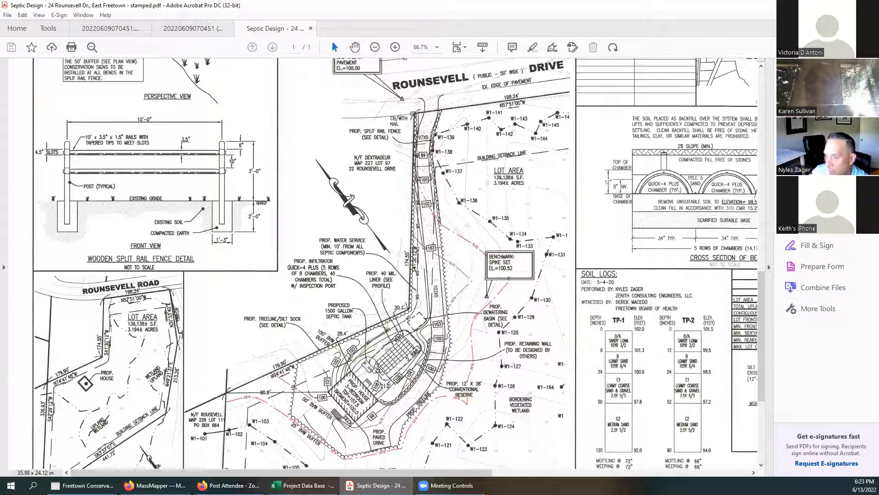
pyautogui.scroll(-3)
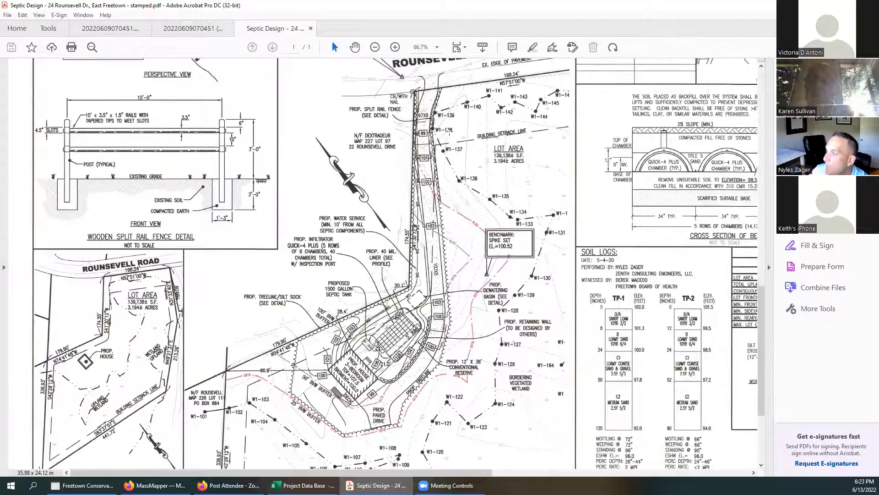